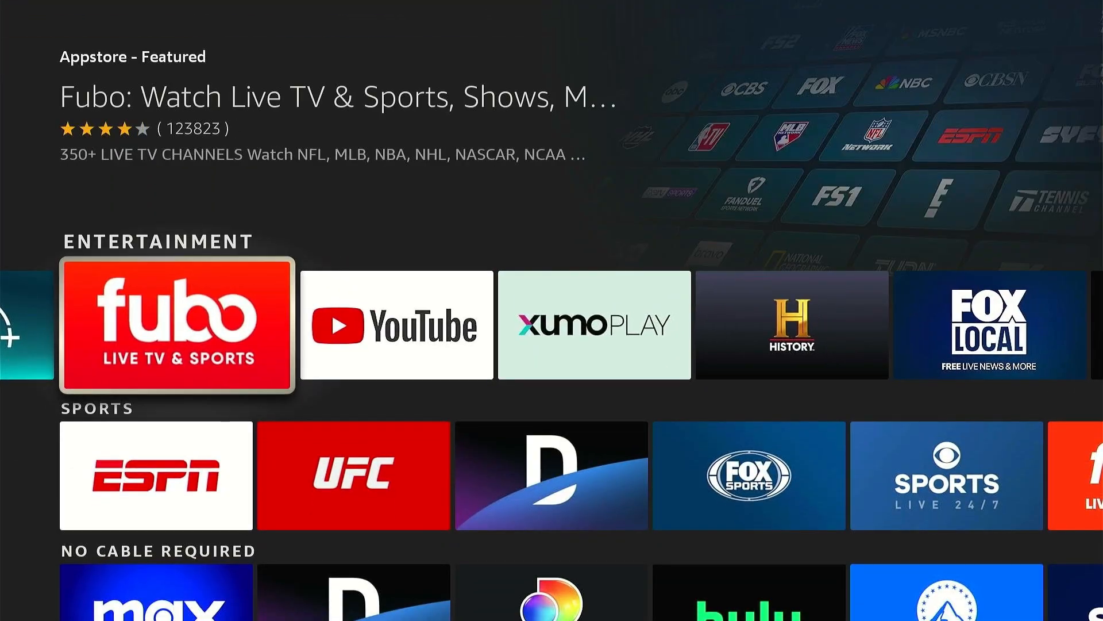
# Step: Move from the Fire TV featured home screen into MiXplorer's installed user apps list
pyautogui.hscroll(3)
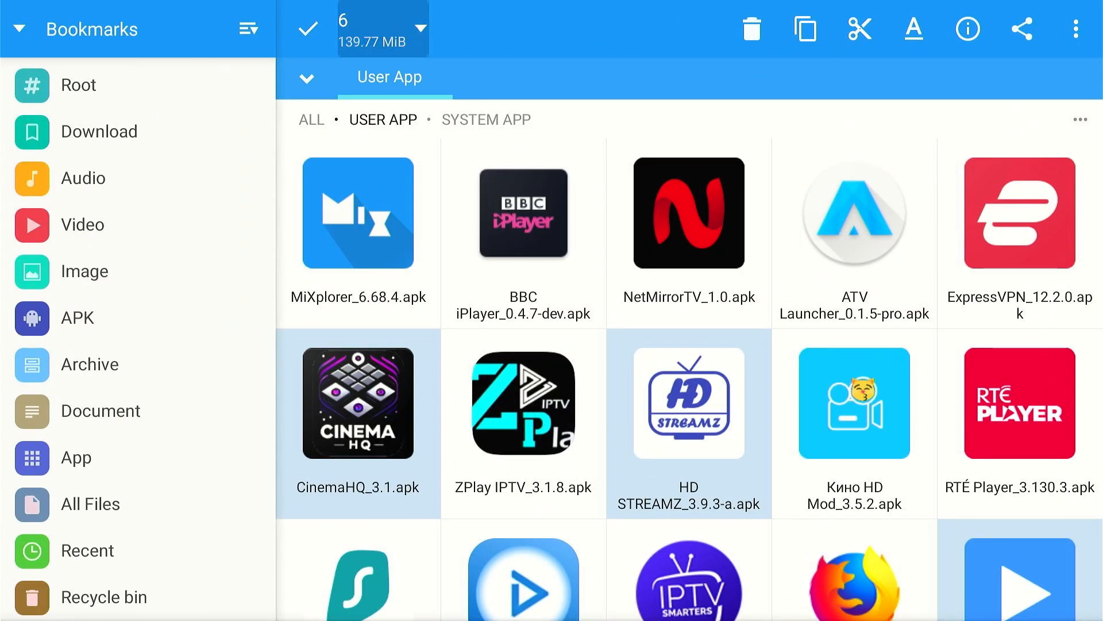
pyautogui.click(805, 29)
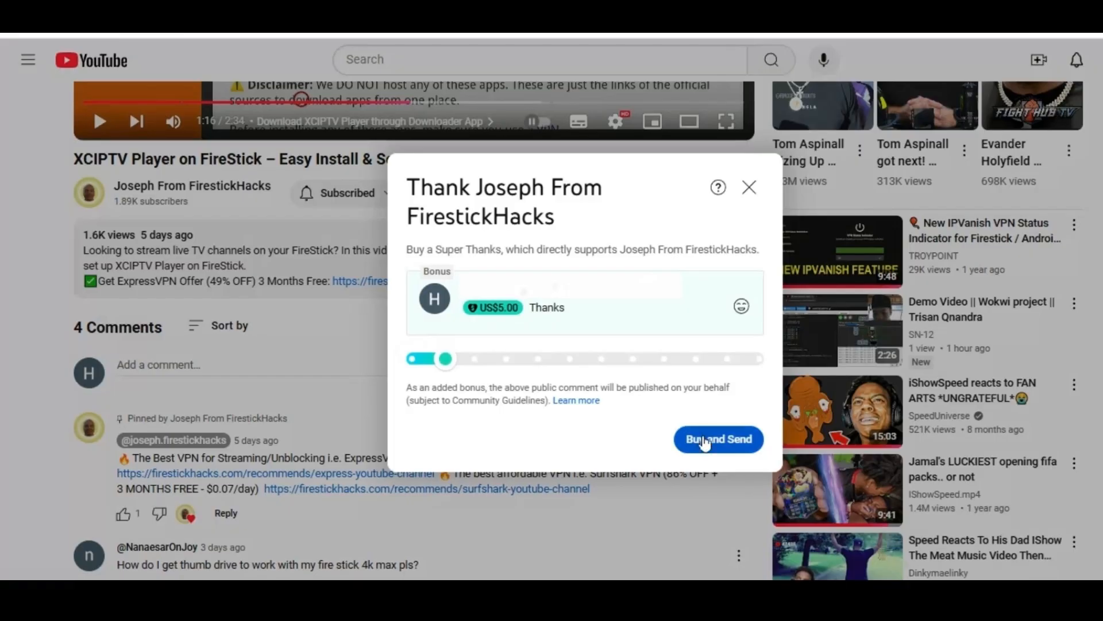
# Step: Send the US$5 Super Thanks on the XCIPTV Player on FireStick video
pyautogui.click(717, 439)
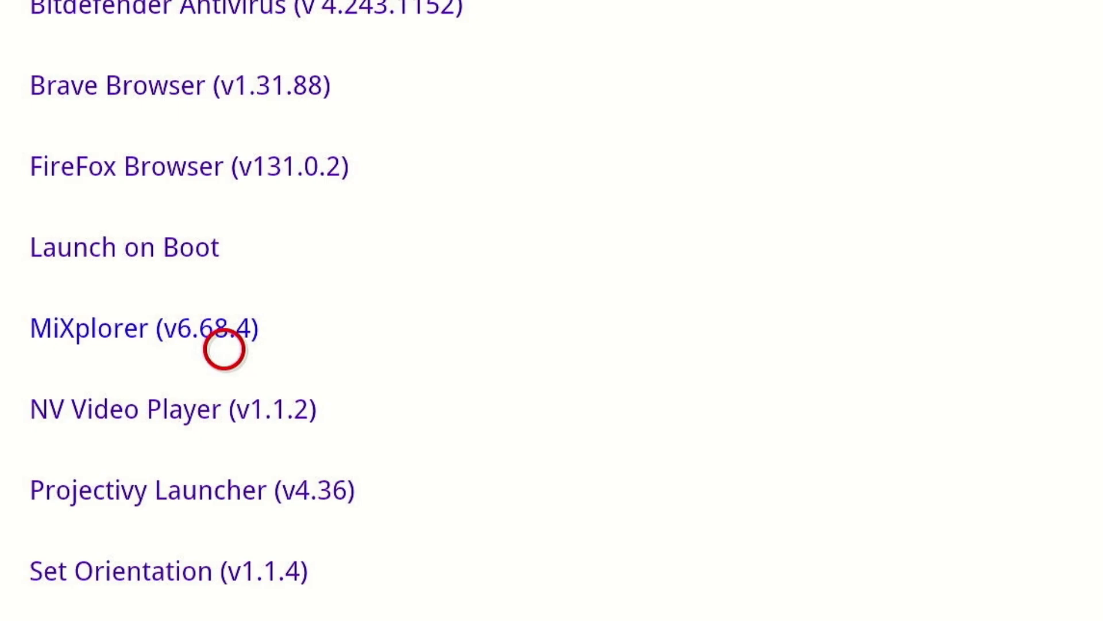
# Step: Download MiXplorer v6.68.4 from the app list, then delete the installer file afterwards
pyautogui.click(144, 328)
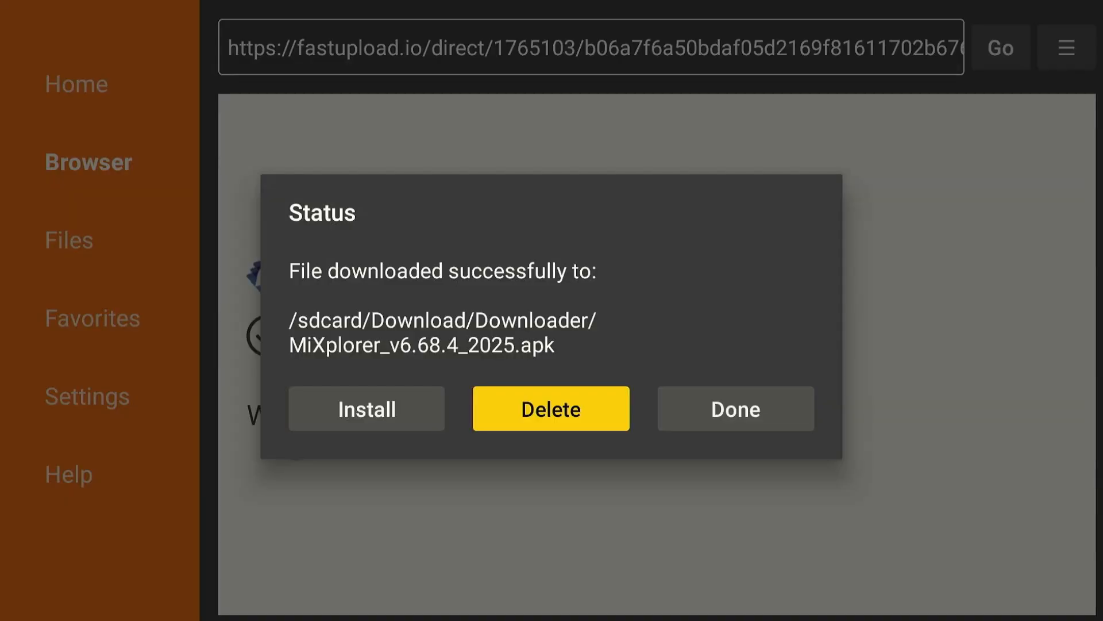
pyautogui.click(550, 408)
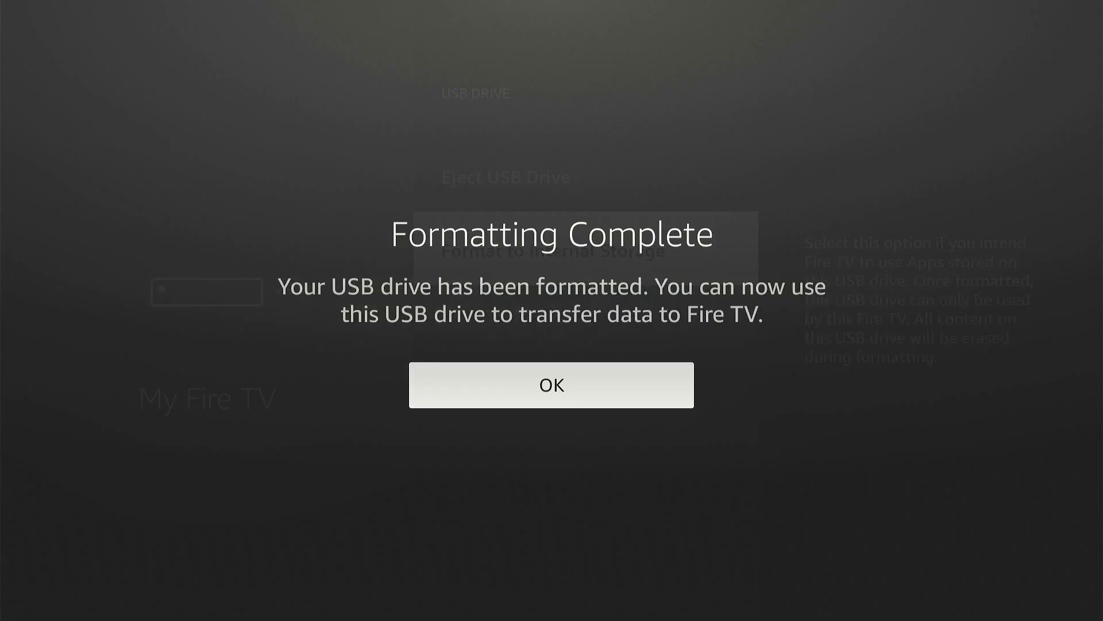
# Step: Confirm the Formatting Complete notice for the USB drive
pyautogui.click(550, 384)
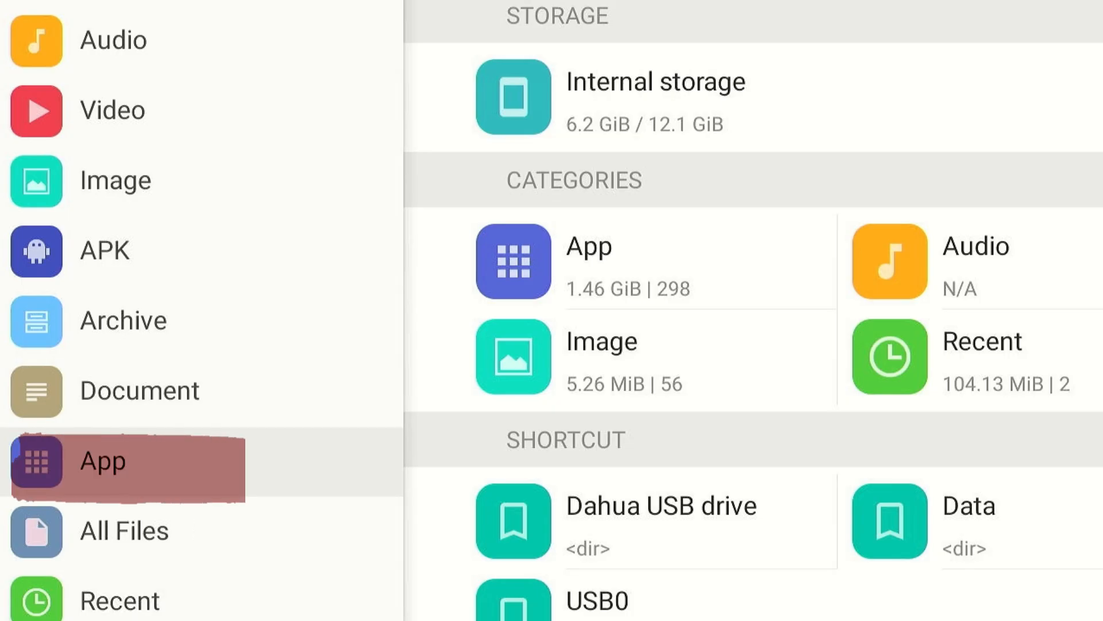
# Step: Select CinemaHQ_3.1.apk and further user apps in the App list for copying
pyautogui.click(102, 461)
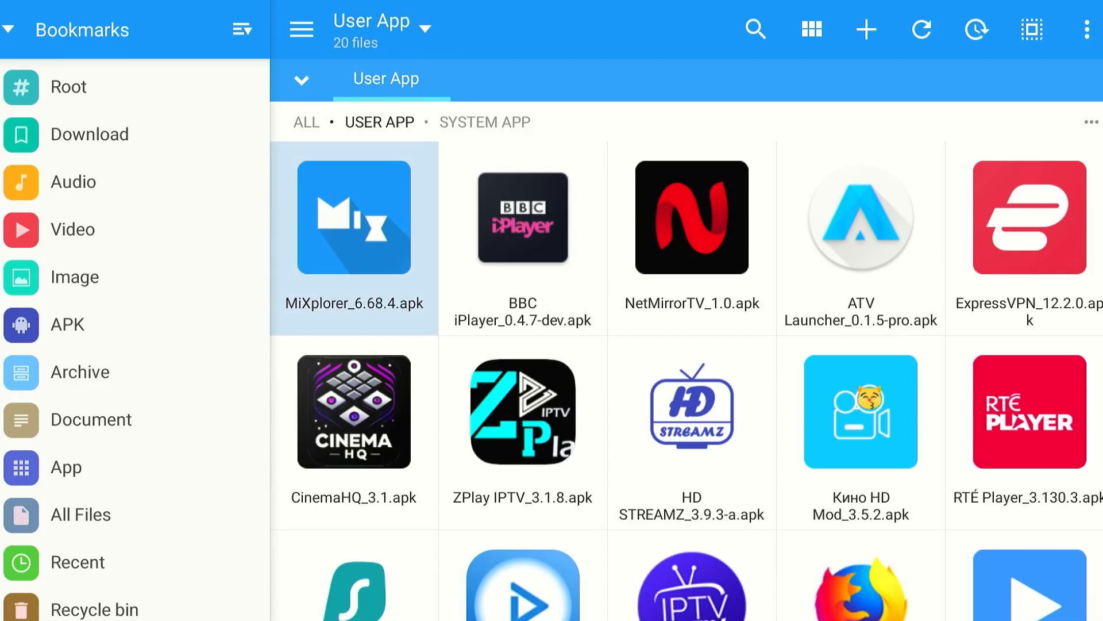
pyautogui.click(354, 412)
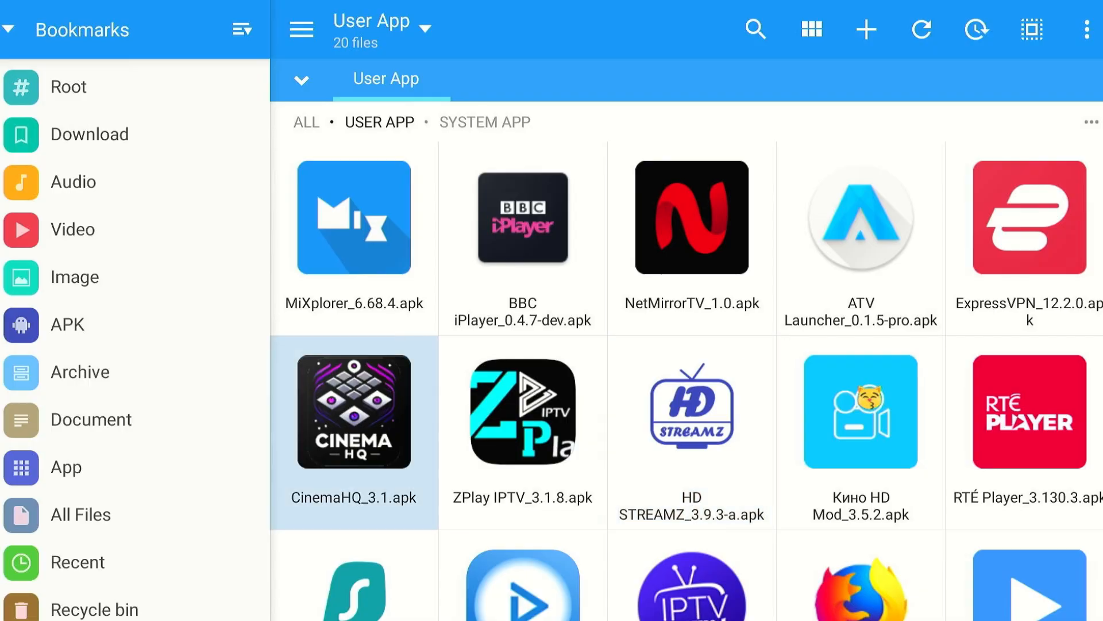
pyautogui.click(354, 411)
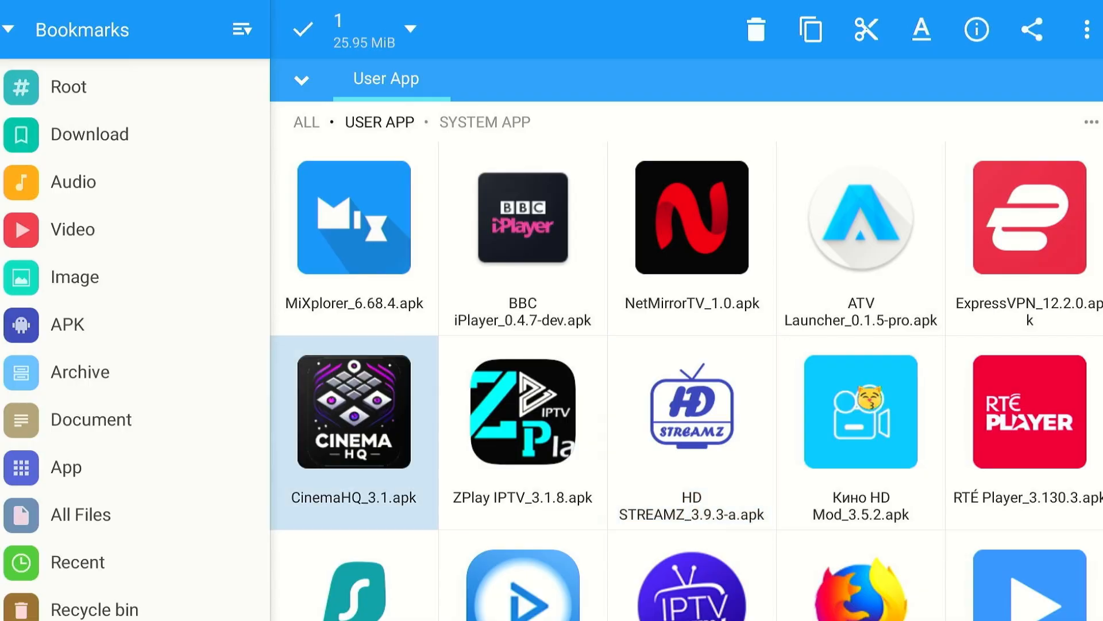
pyautogui.click(691, 413)
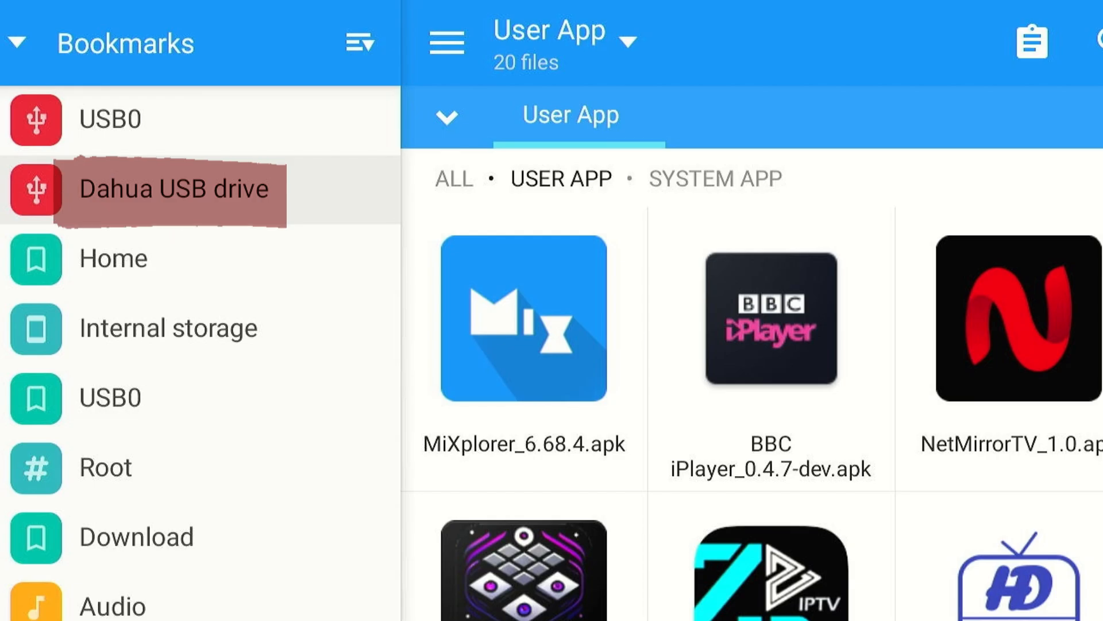
# Step: Paste the six copied APKs onto the Dahua USB drive and start installing Unlinked from it
pyautogui.click(173, 190)
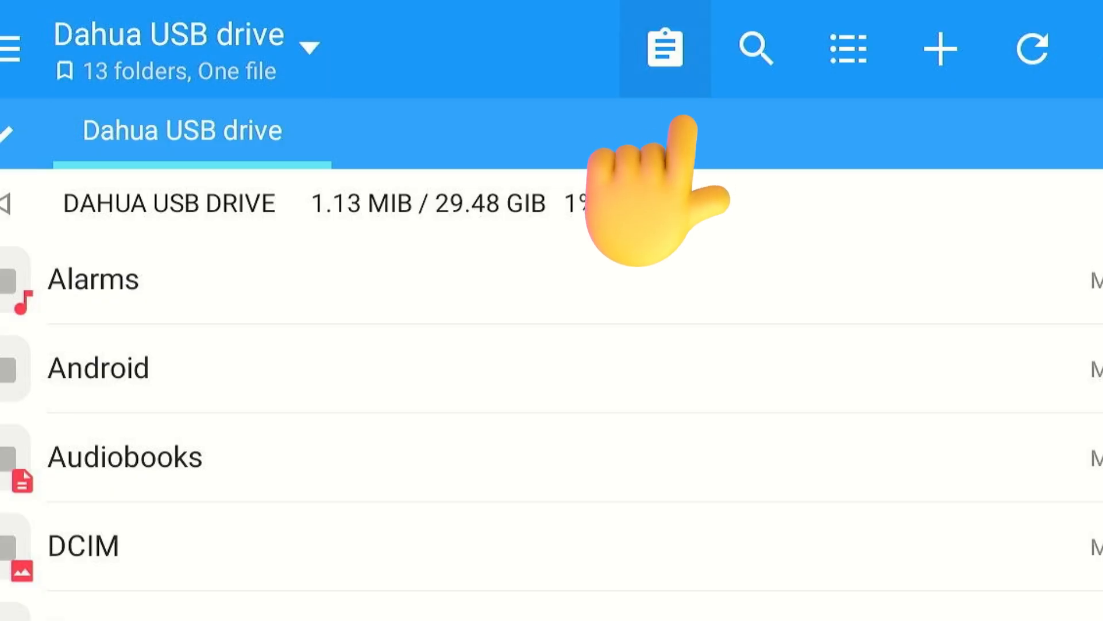
pyautogui.click(664, 48)
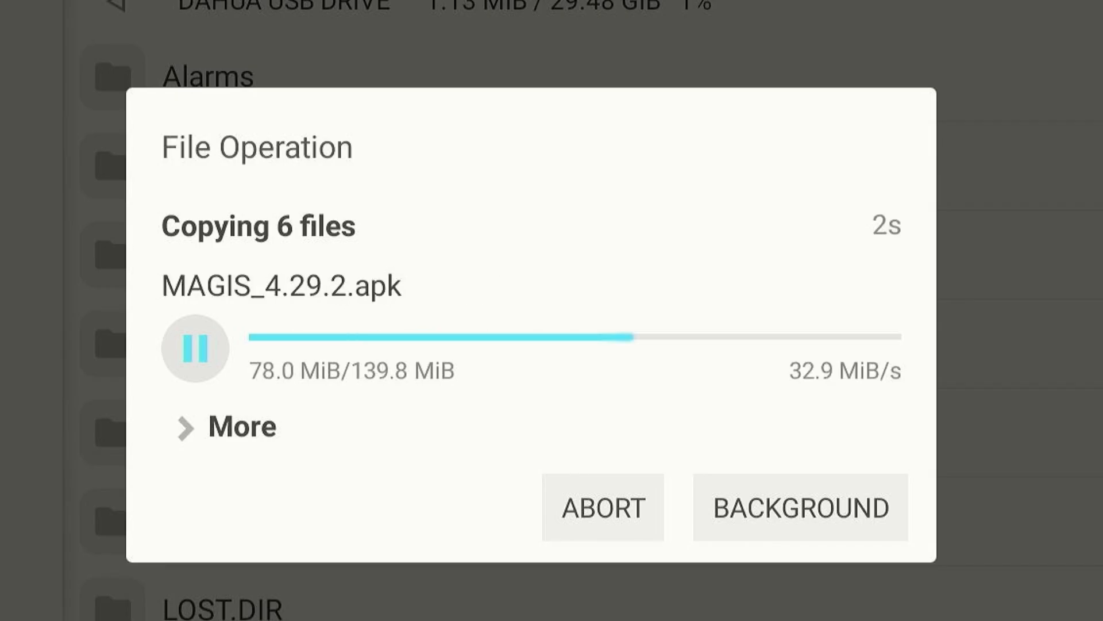
pyautogui.click(800, 507)
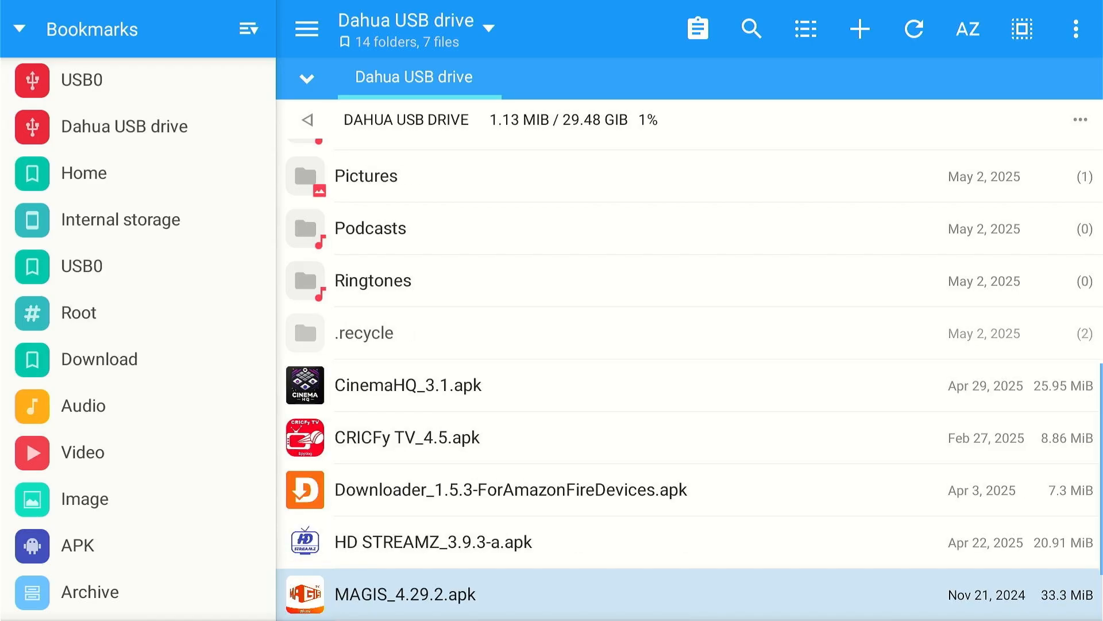
pyautogui.scroll(-3)
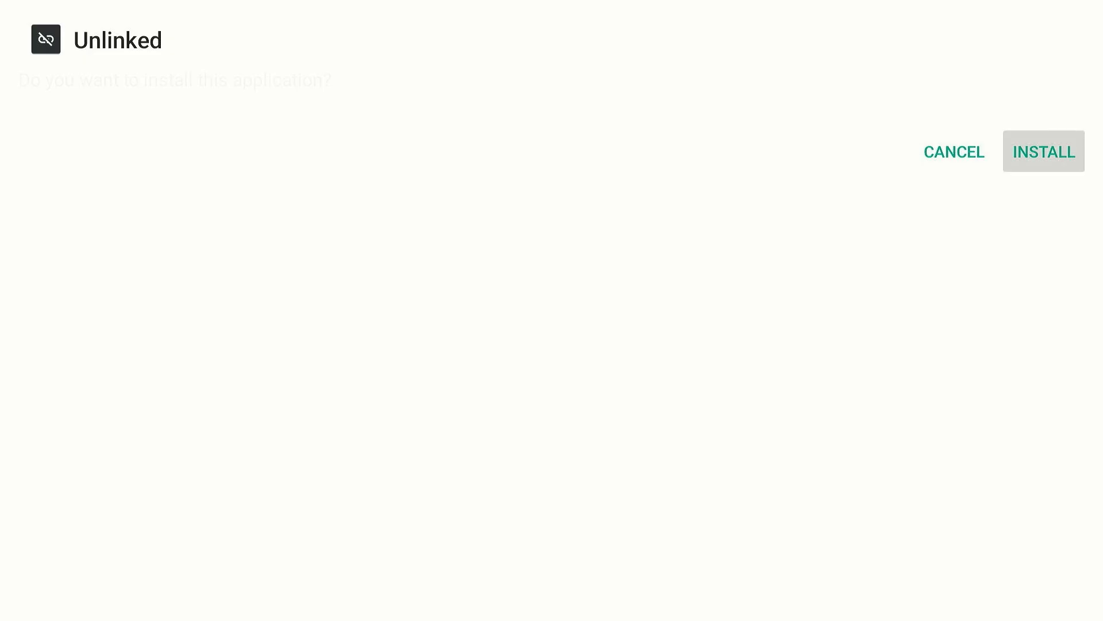
pyautogui.click(1043, 152)
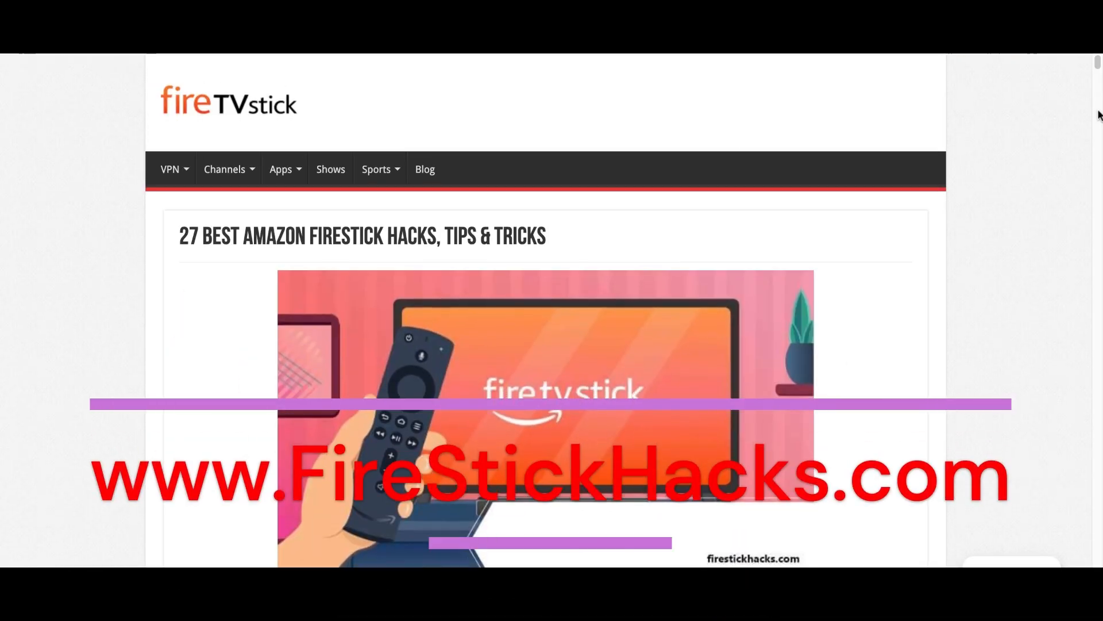
pyautogui.scroll(-3)
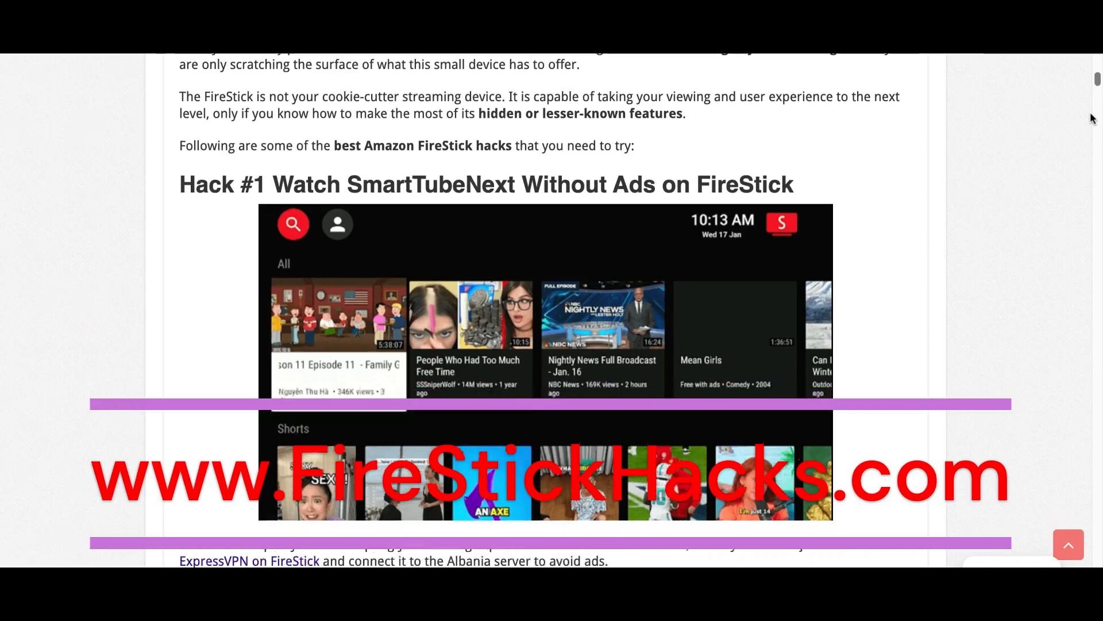
pyautogui.scroll(-3)
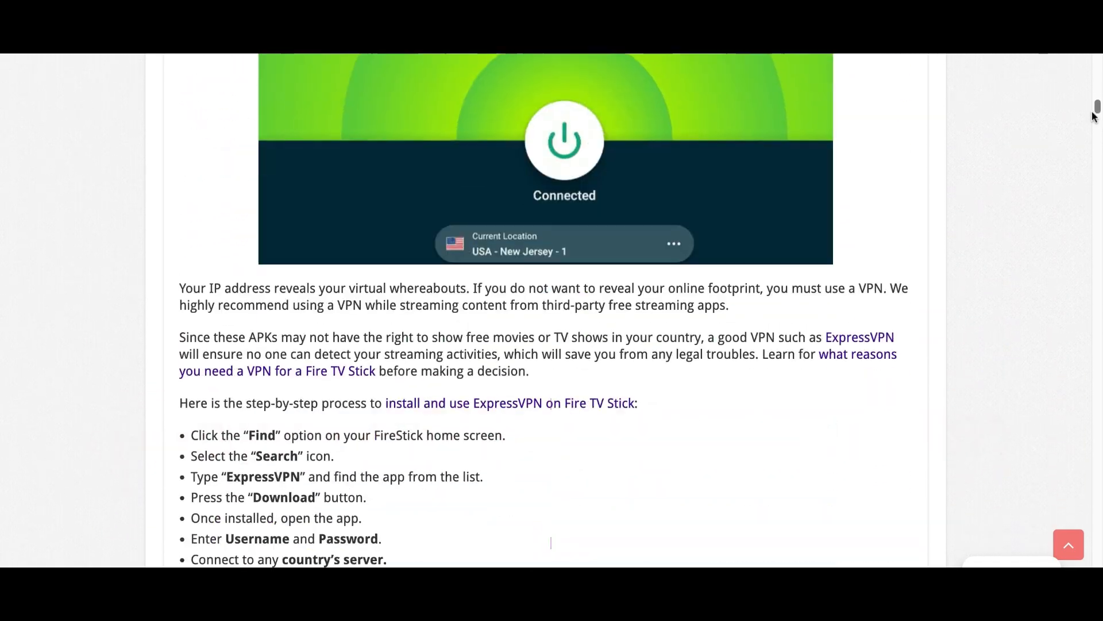
pyautogui.scroll(-3)
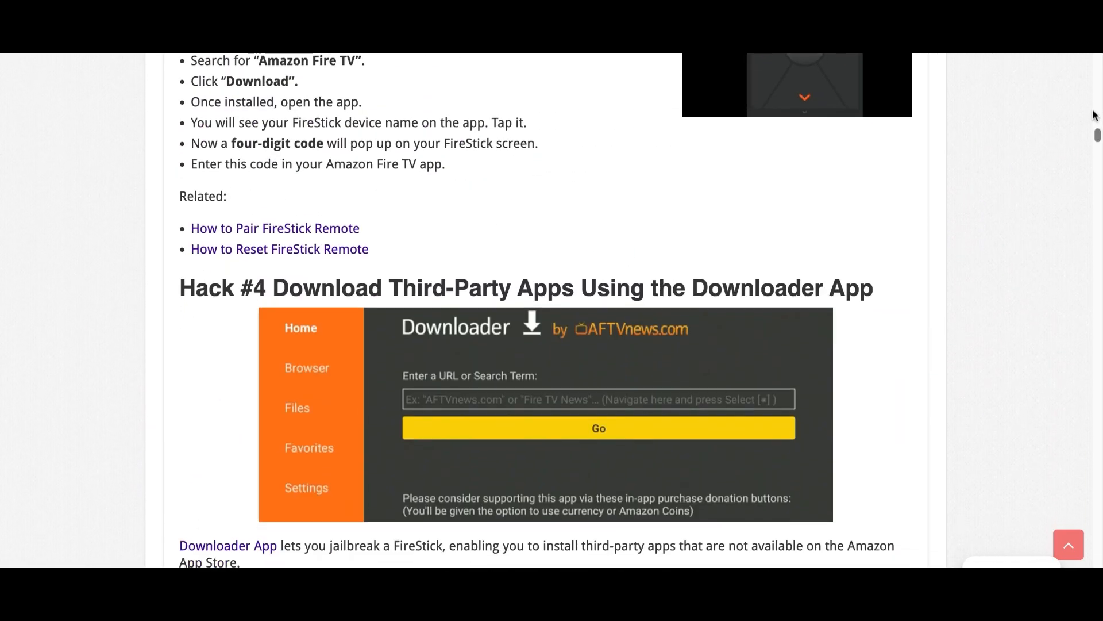
pyautogui.scroll(-3)
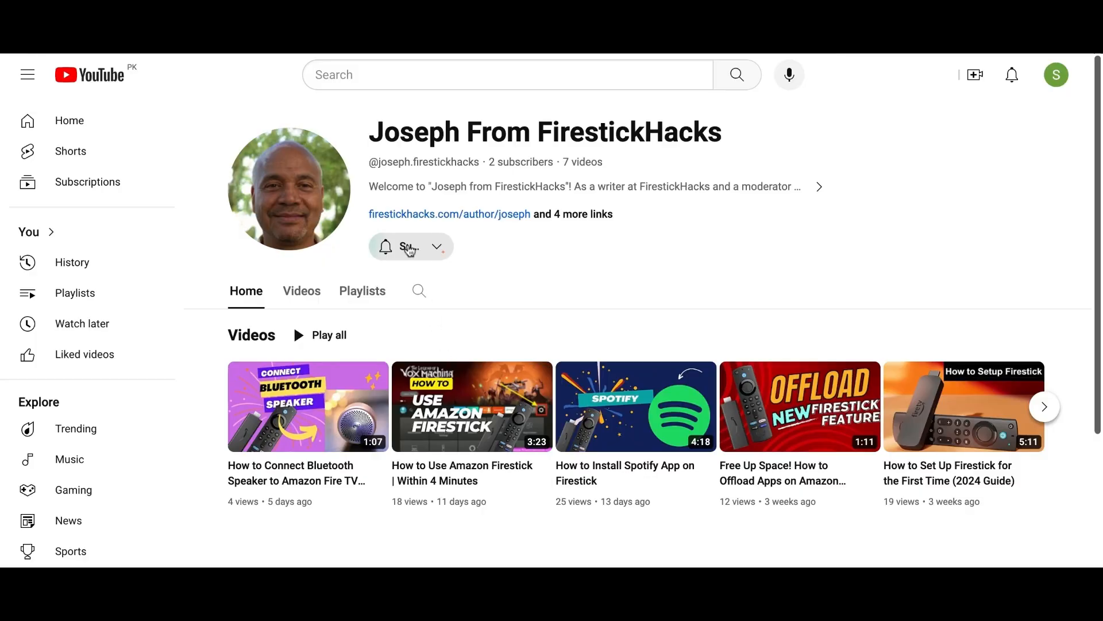
# Step: Subscribe to the Joseph From FirestickHacks channel
pyautogui.click(408, 246)
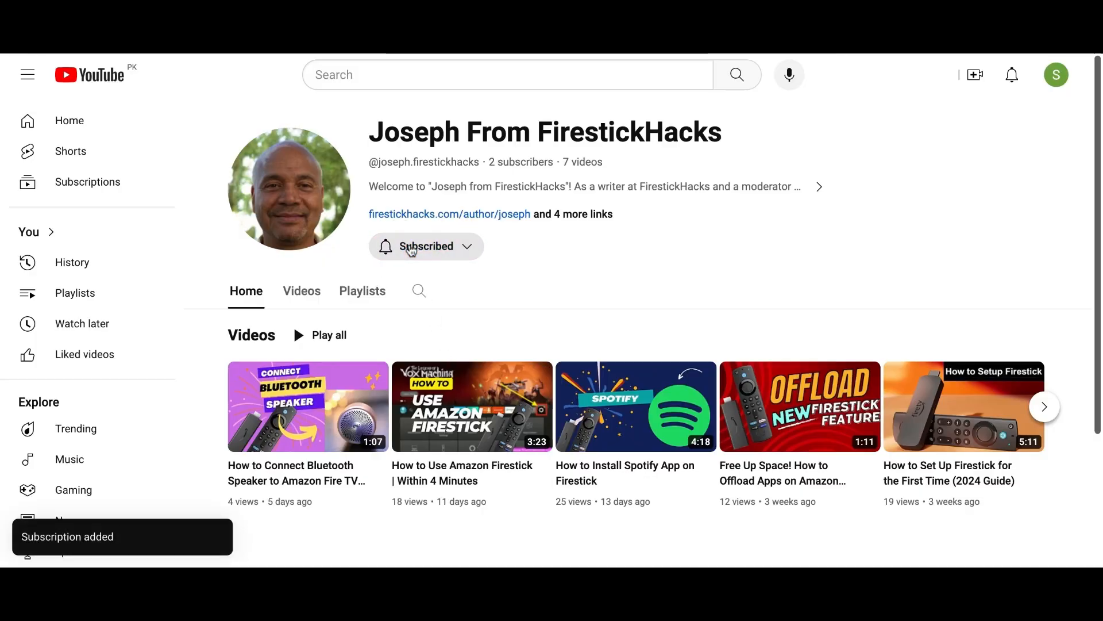